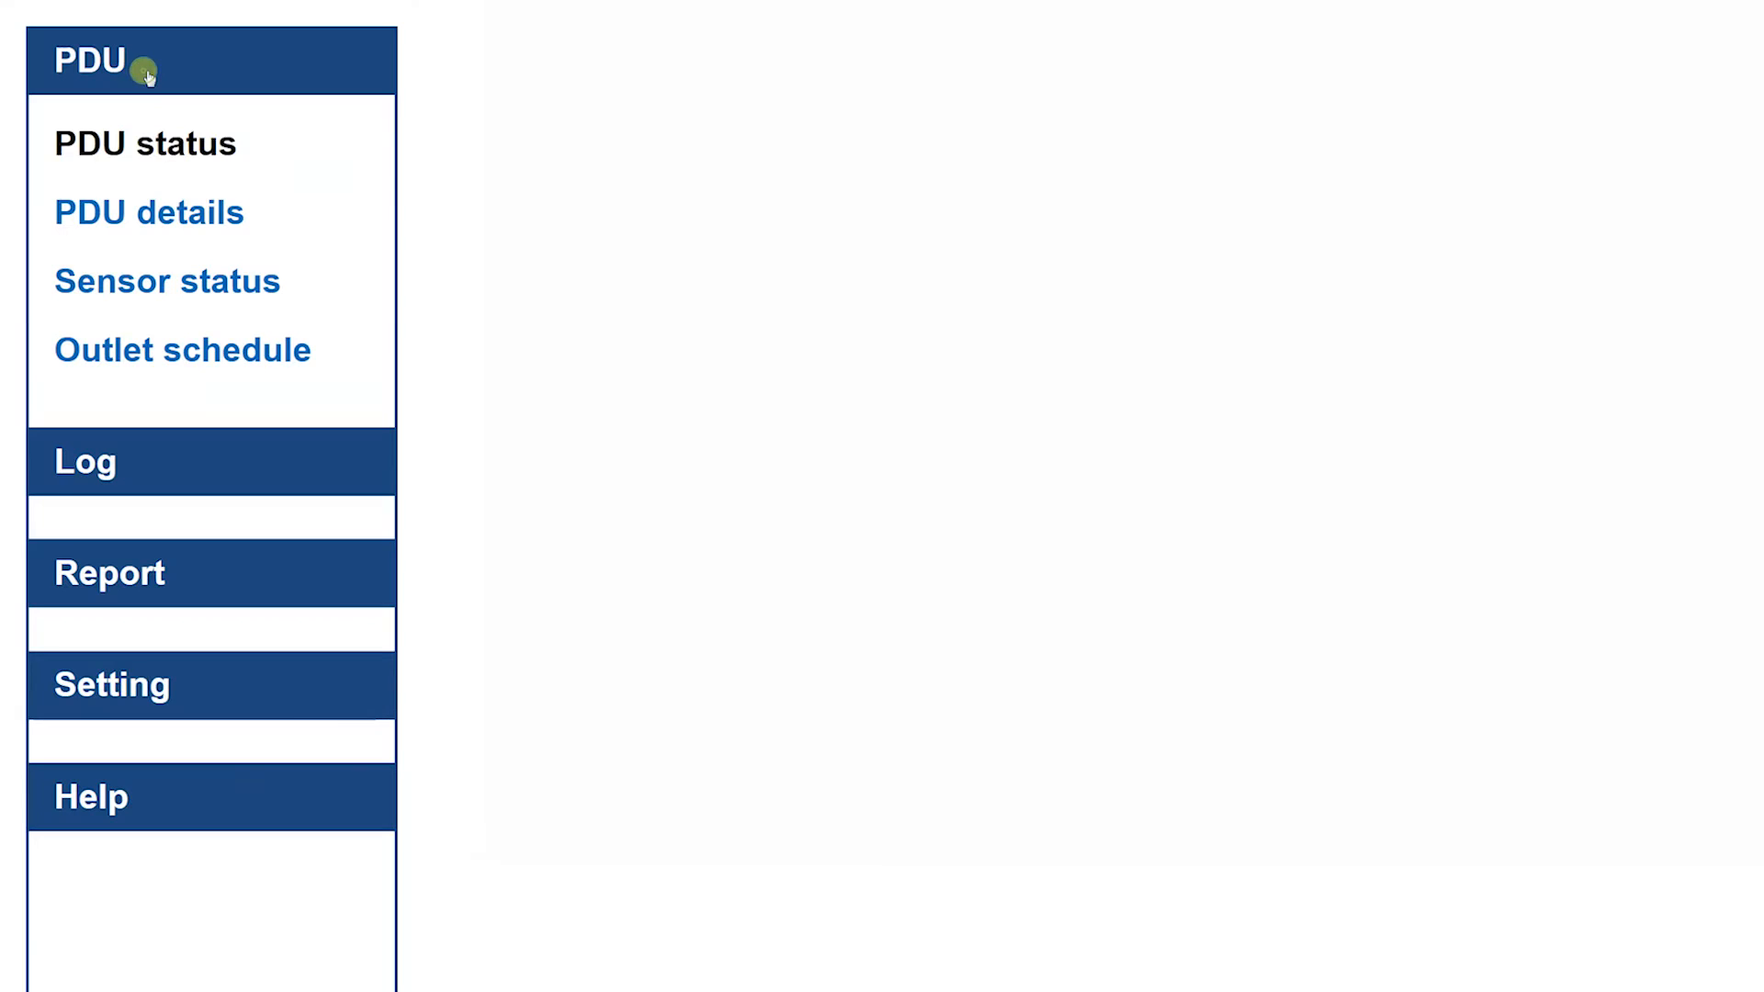
- Show the PDU status table with per-rack loads, kWh, kVA and the Total and TH sensor columns
left_click(144, 143)
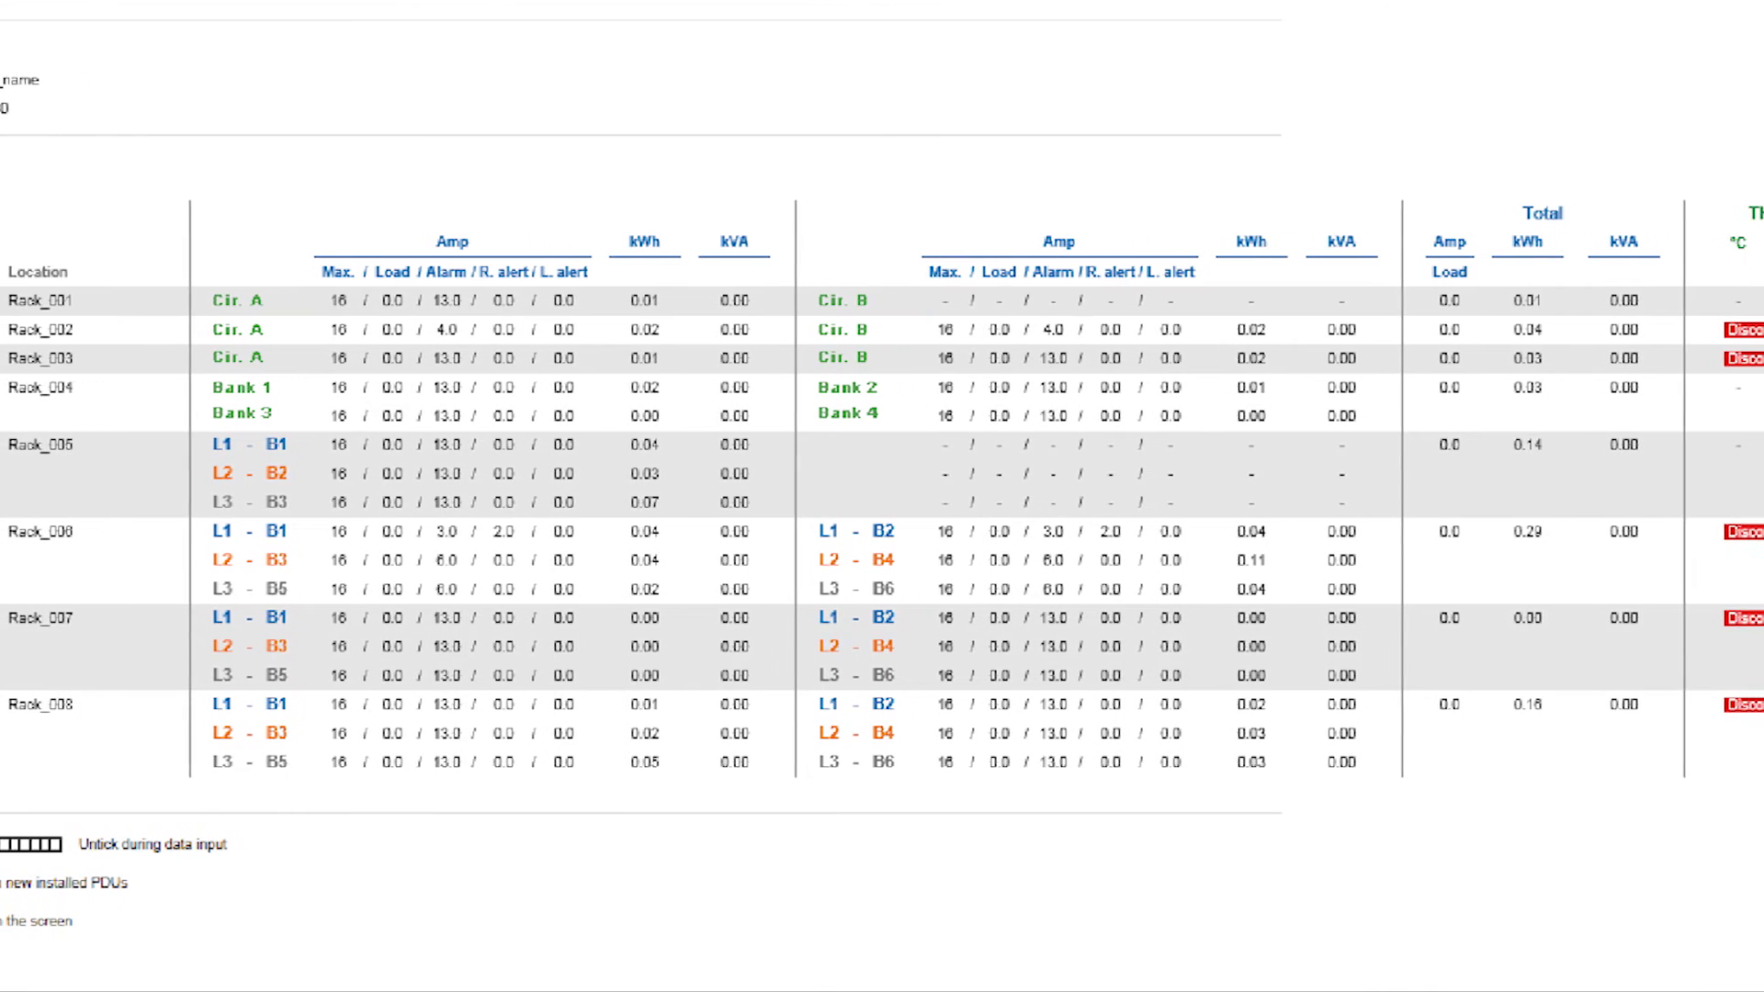
scroll("right", 3)
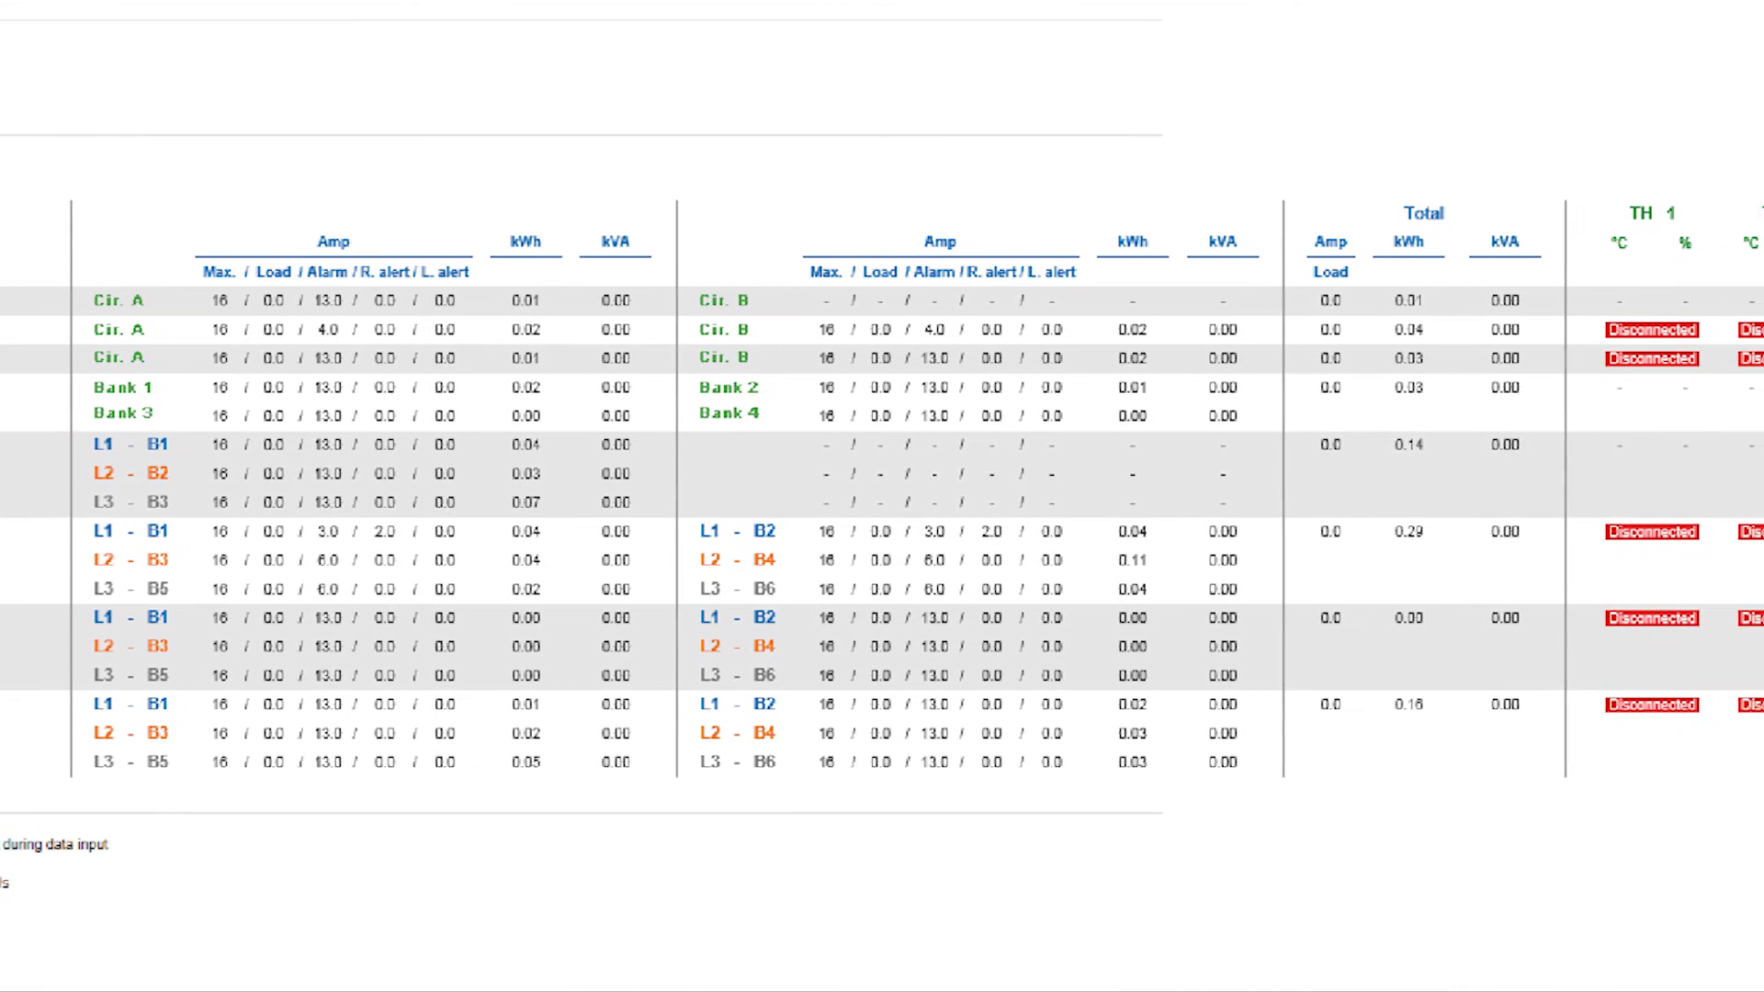